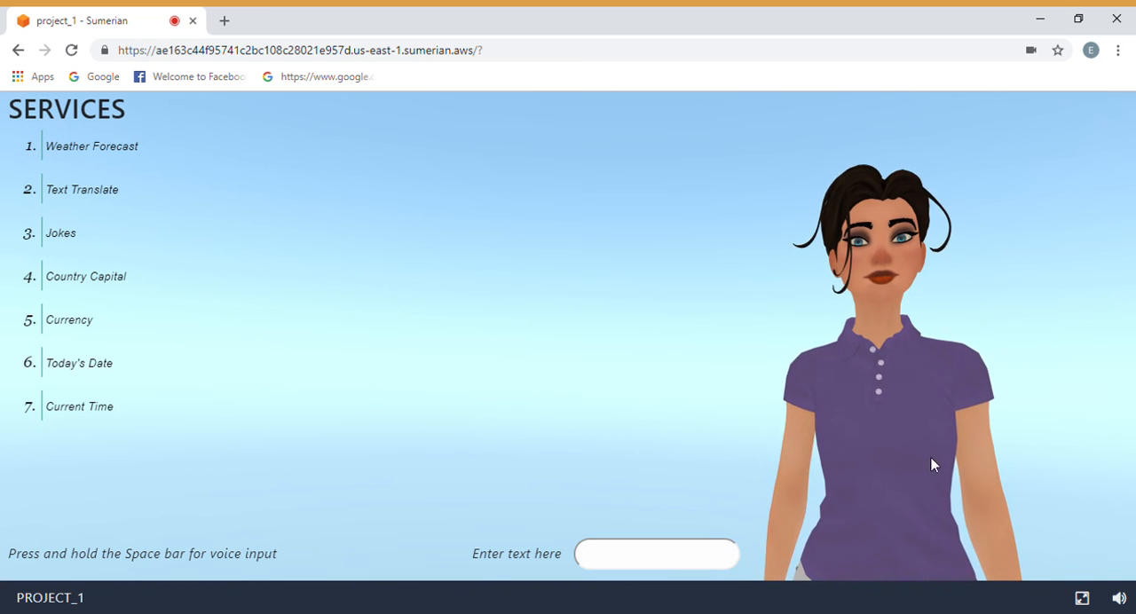
Enter the question 'currency of india' in the chatbot scene's 'Enter text here' box
left_click(656, 554)
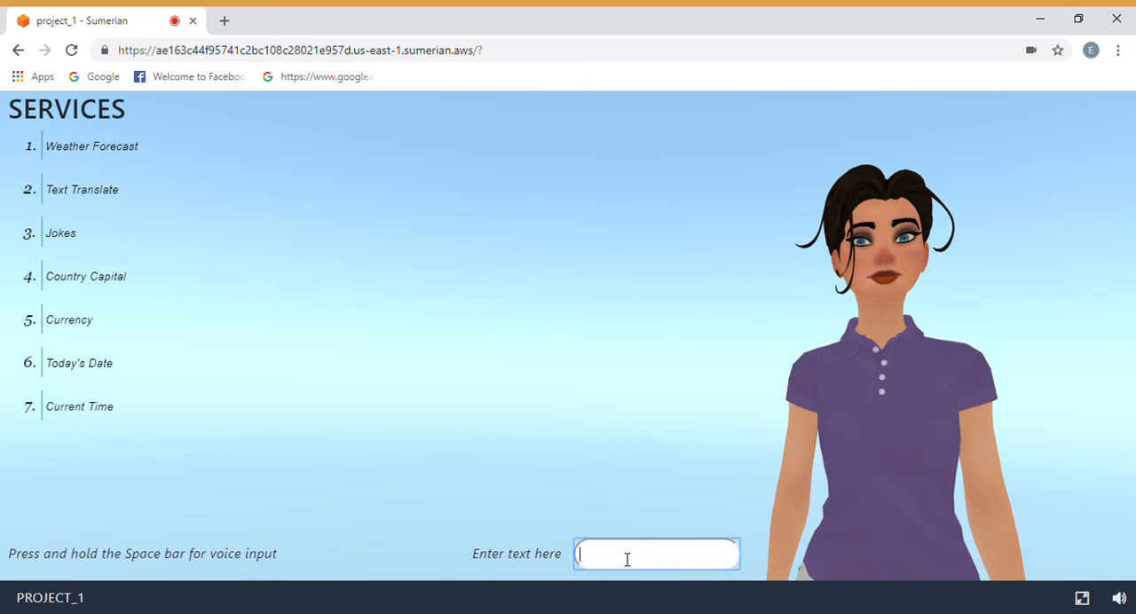
type("c")
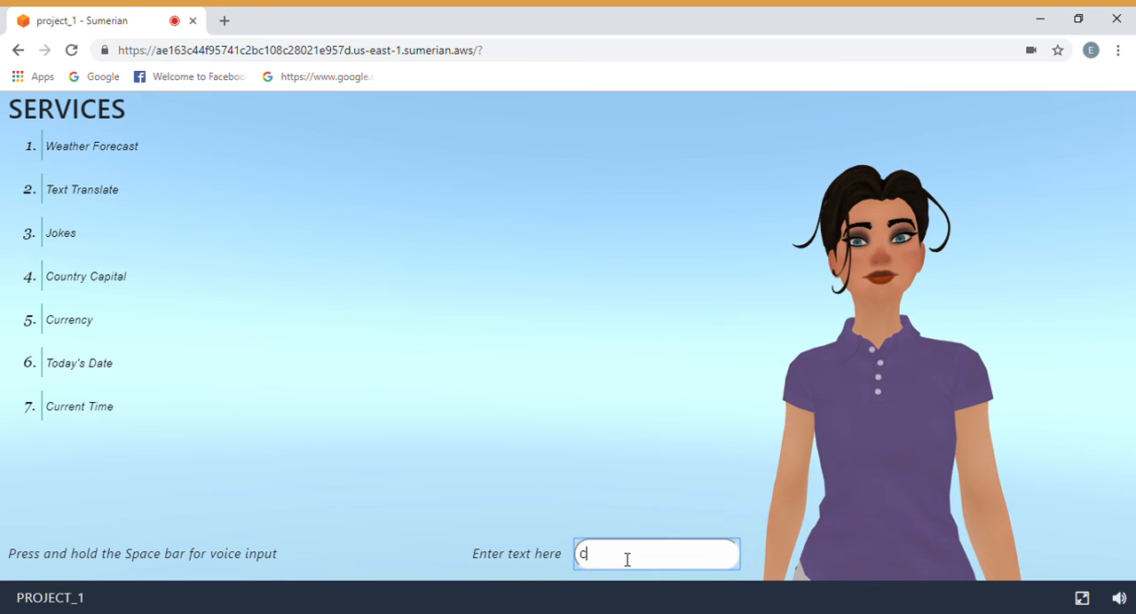
type("urrency of")
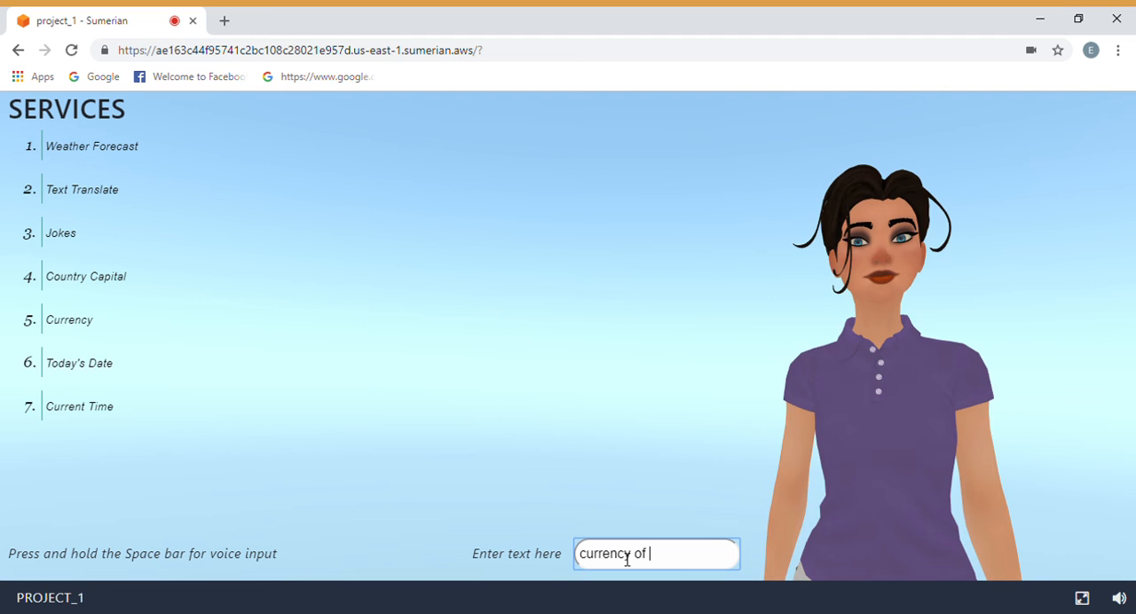
type("ind")
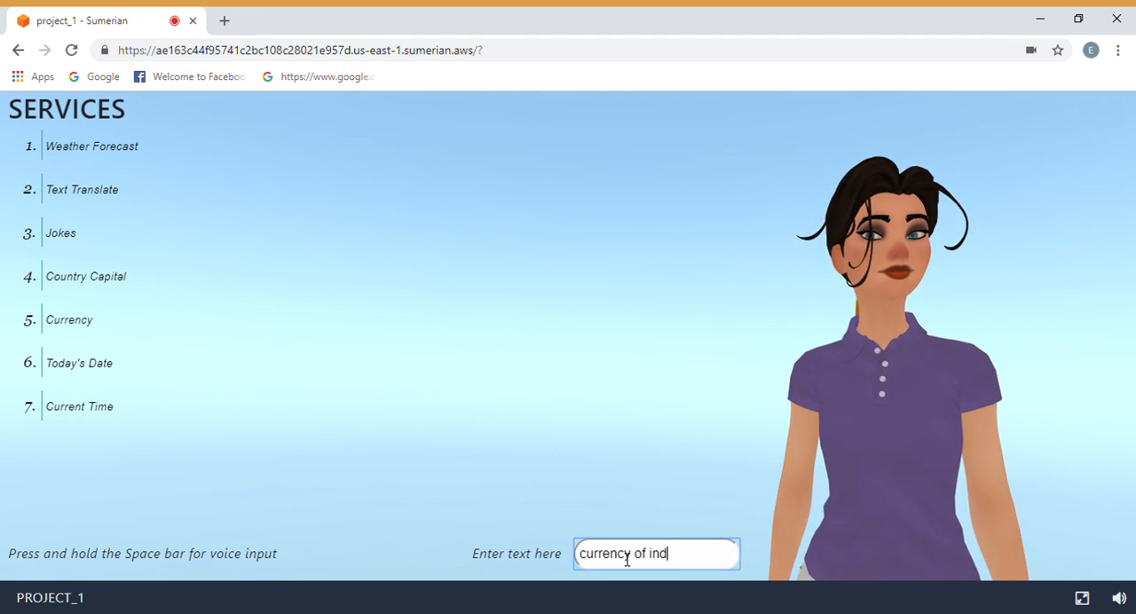
type("a")
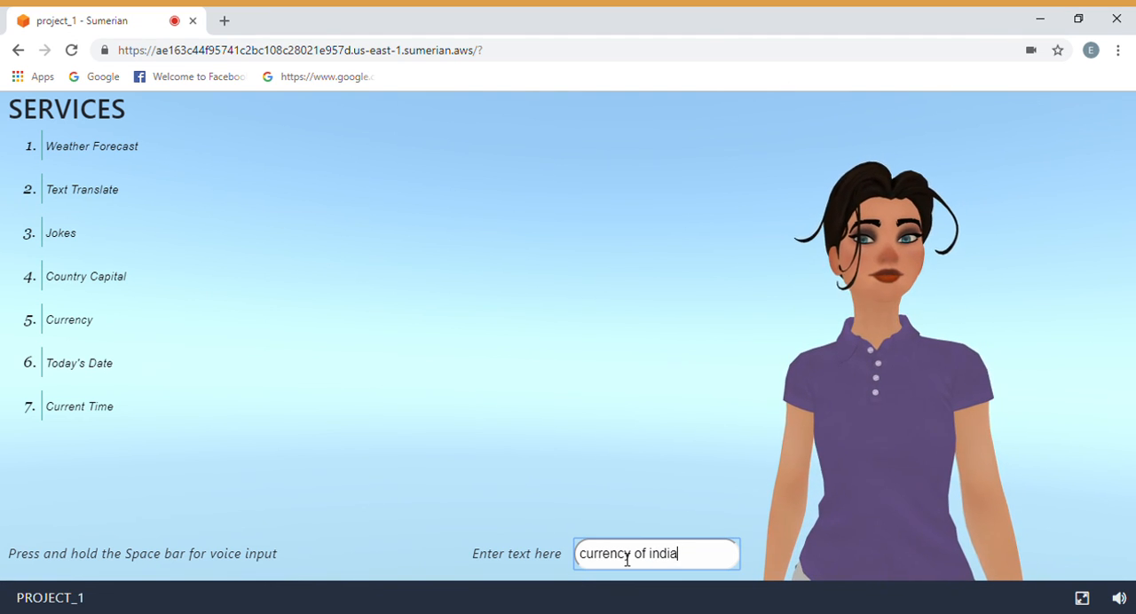